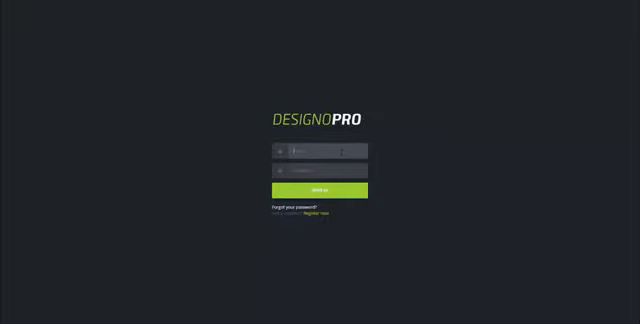
Step: Sign in to the DesignoPro account to reach the start screen
{"action": "left_click", "coordinate": [320, 188]}
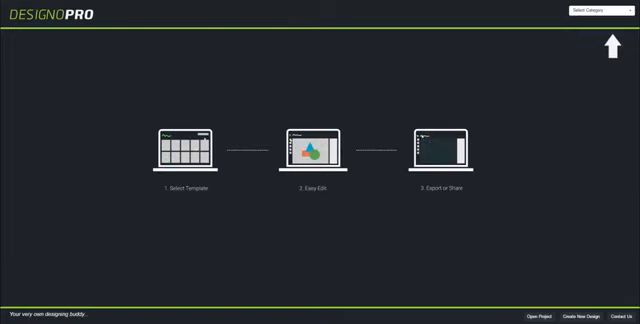
Step: Choose the Flyers category, browsing Facebook Covers along the way, to show the flyer gallery
{"action": "left_click", "coordinate": [597, 13]}
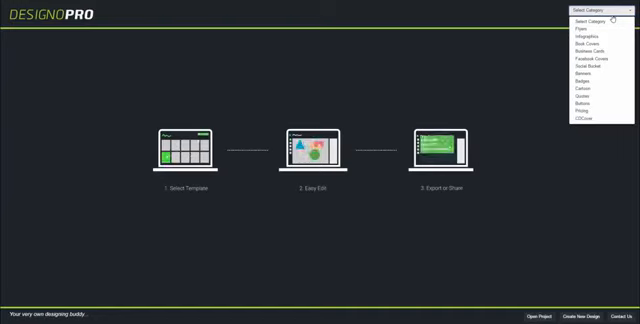
{"action": "left_click", "coordinate": [590, 27]}
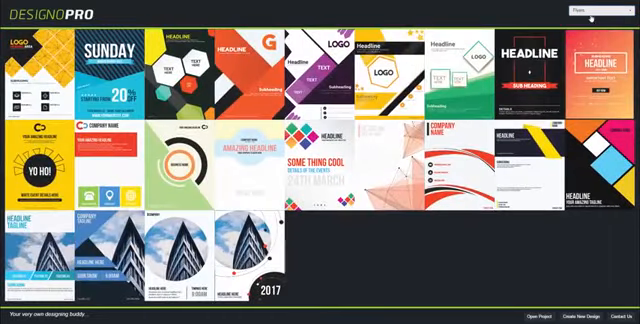
{"action": "left_click", "coordinate": [595, 10]}
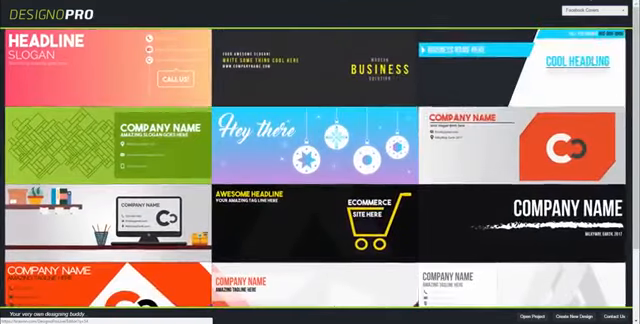
{"action": "left_click", "coordinate": [597, 11]}
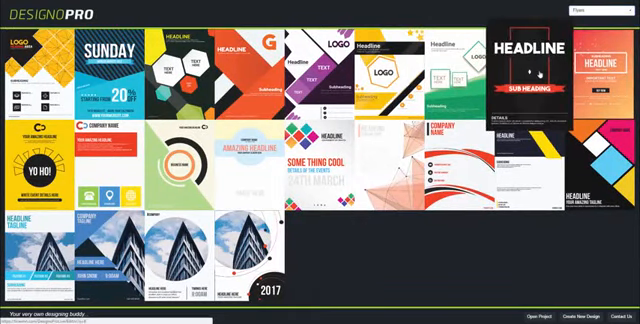
Step: Open the black HEADLINE / SUB HEADING flyer template in the editor
{"action": "left_click", "coordinate": [527, 63]}
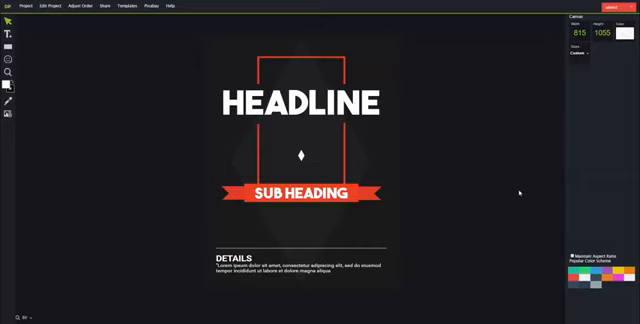
Step: Change the headline to PIZZA in Raleway with a red stroke of width 8
{"action": "left_click", "coordinate": [300, 102]}
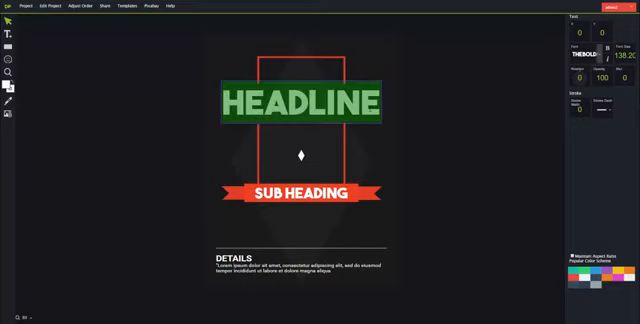
{"action": "type", "text": "PIZZA"}
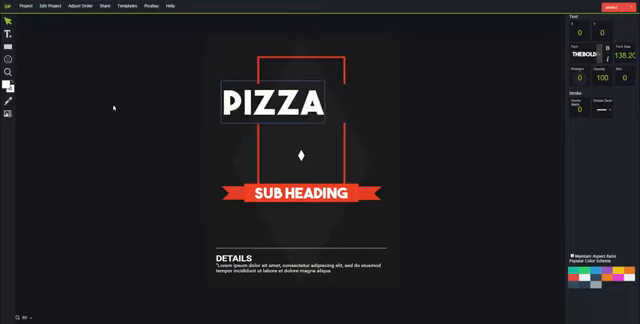
{"action": "left_click", "coordinate": [275, 100]}
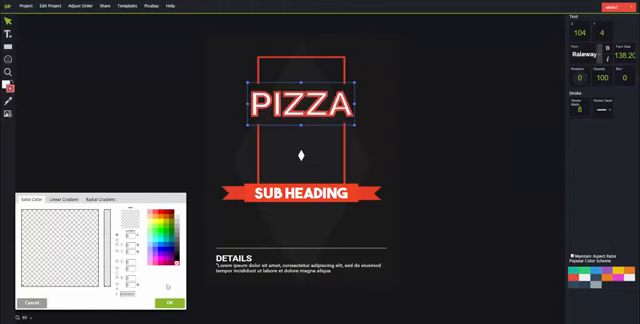
{"action": "left_click", "coordinate": [171, 302]}
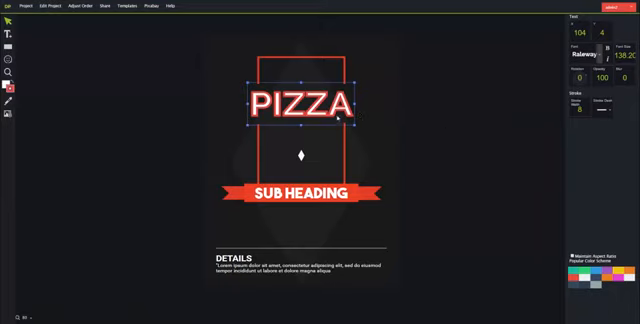
Step: Make the background orange and give the PIZZA headline a dark outline
{"action": "left_click", "coordinate": [428, 109]}
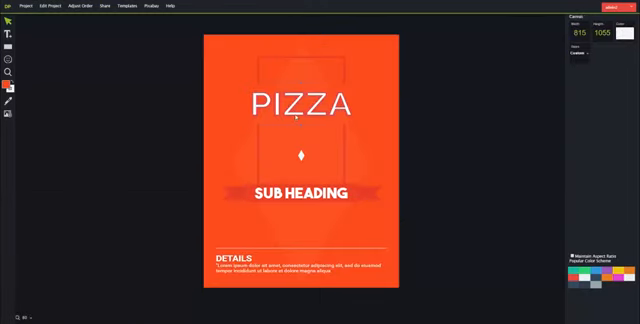
{"action": "left_click", "coordinate": [300, 104]}
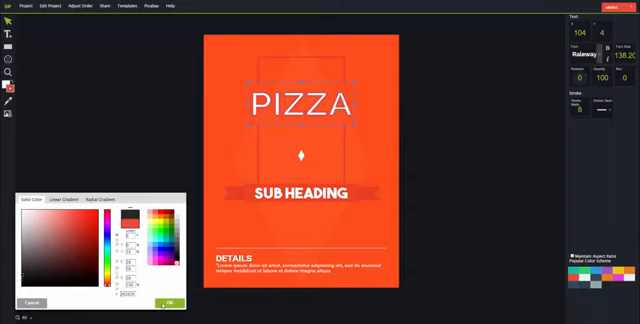
{"action": "left_click", "coordinate": [167, 302]}
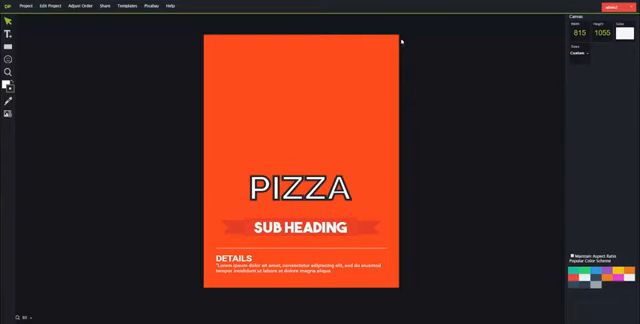
{"action": "mouse_move", "coordinate": [155, 83]}
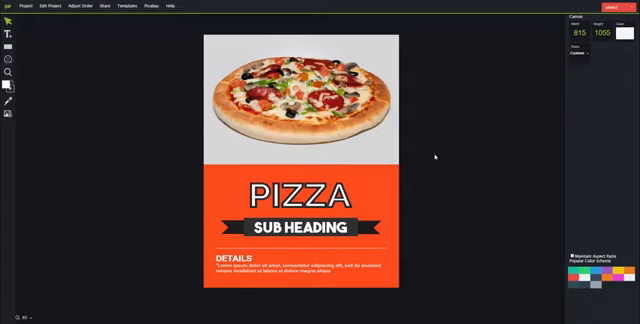
Step: Save the project via Project > Save Project after placing the pizza photo and black ribbon
{"action": "left_click", "coordinate": [12, 5]}
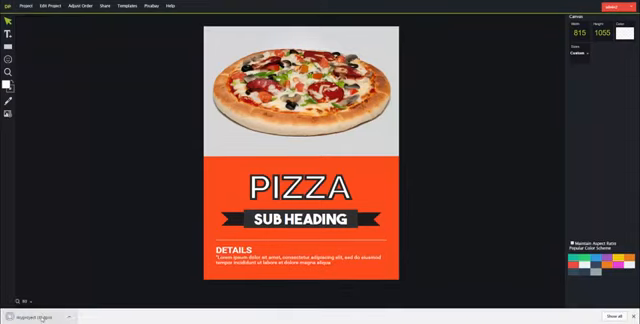
Step: Insert a small black arrow shape to the left of the PIZZA headline
{"action": "left_click", "coordinate": [20, 6]}
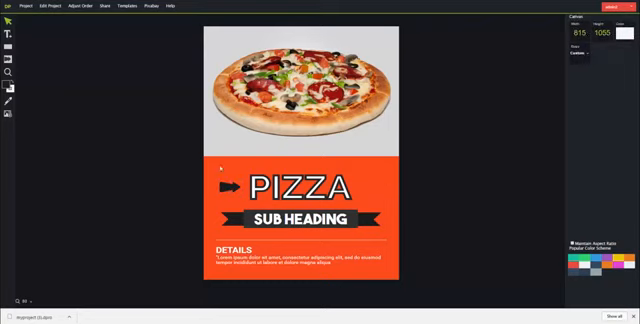
{"action": "mouse_move", "coordinate": [54, 79]}
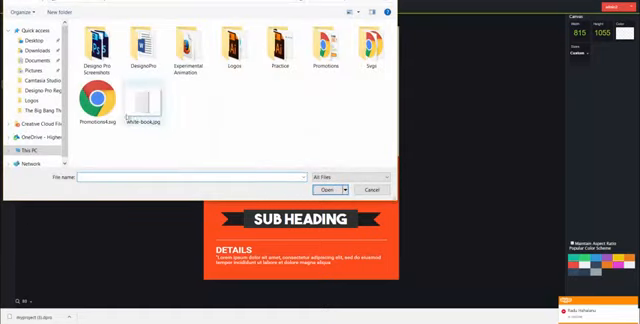
Step: Select Promotion4.svg in the Open dialog and bring it into the flyer
{"action": "left_click", "coordinate": [100, 98]}
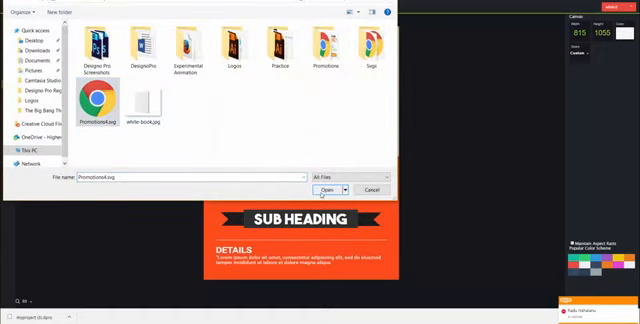
{"action": "left_click", "coordinate": [330, 189]}
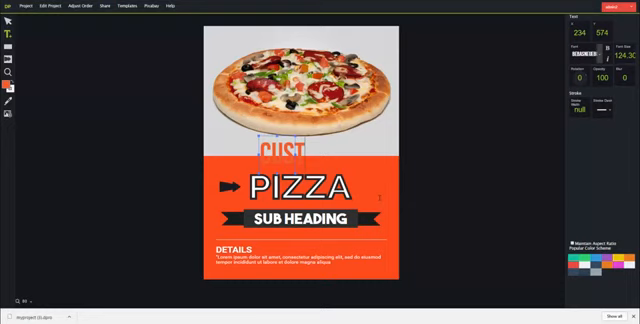
Step: Add a 'CUSTOM TEXT' caption and place it just below the sub heading ribbon
{"action": "type", "text": "CUSTOM TEXT"}
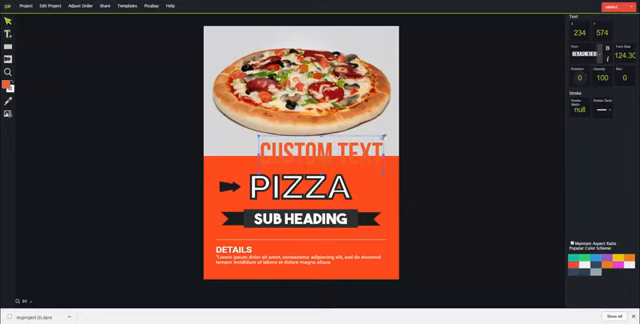
{"action": "left_click_drag", "start_coordinate": [303, 155], "coordinate": [303, 160]}
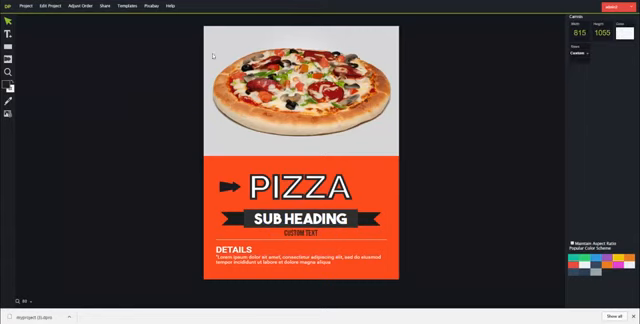
Step: Bring the PIZZA headline to the front and review the Adjust Order options
{"action": "left_click", "coordinate": [302, 184]}
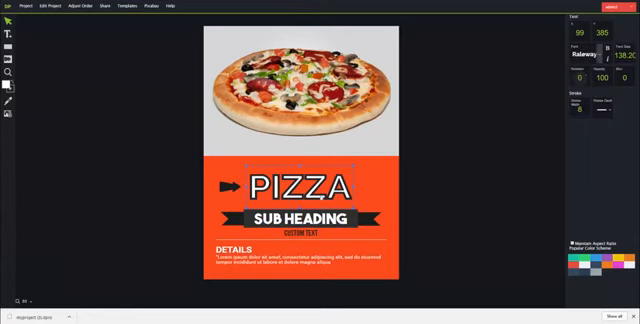
{"action": "right_click", "coordinate": [290, 180]}
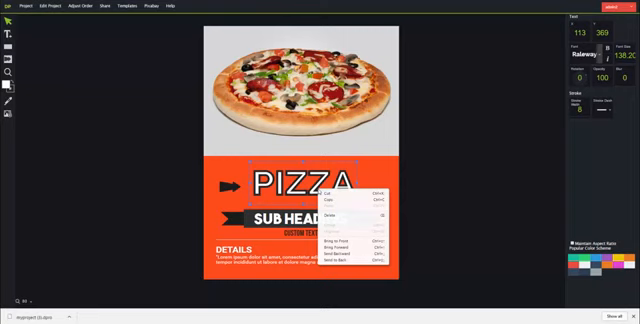
{"action": "mouse_move", "coordinate": [345, 243]}
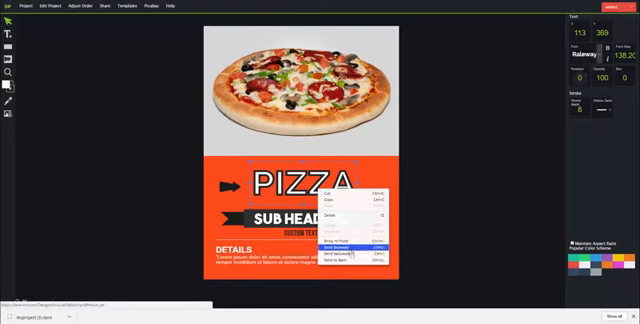
{"action": "mouse_move", "coordinate": [345, 237]}
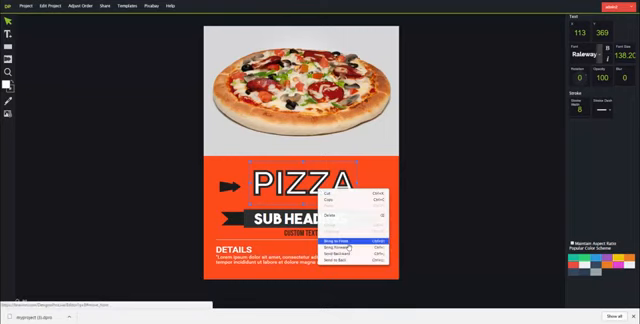
{"action": "left_click", "coordinate": [44, 7]}
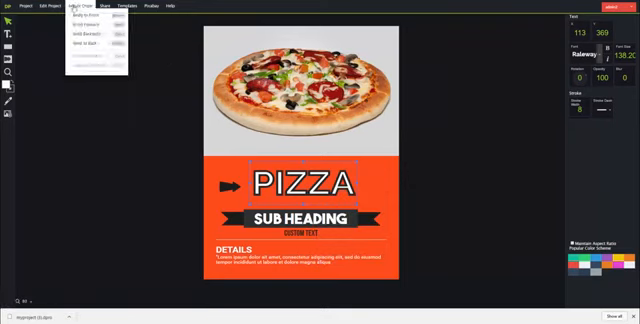
{"action": "left_click", "coordinate": [50, 8]}
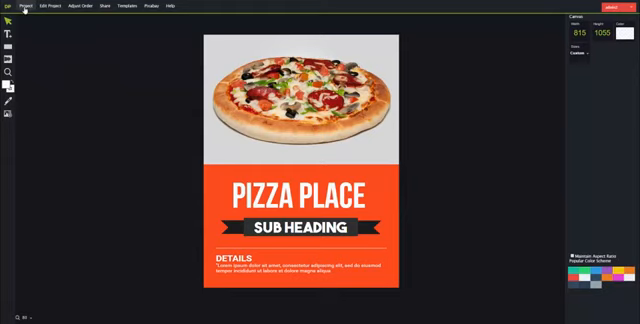
Step: Bring up the Project menu to export the PIZZA PLACE flyer as PNG
{"action": "left_click", "coordinate": [22, 5]}
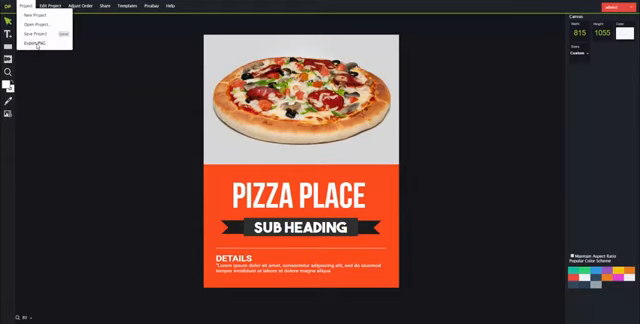